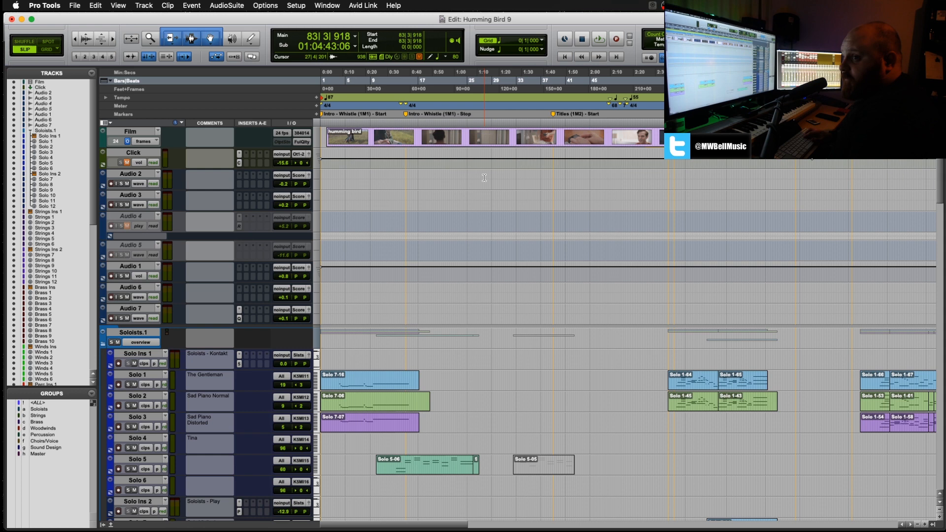
Step: Place playback at bar 28 in the opening cue and switch to the Mix window
click(489, 79)
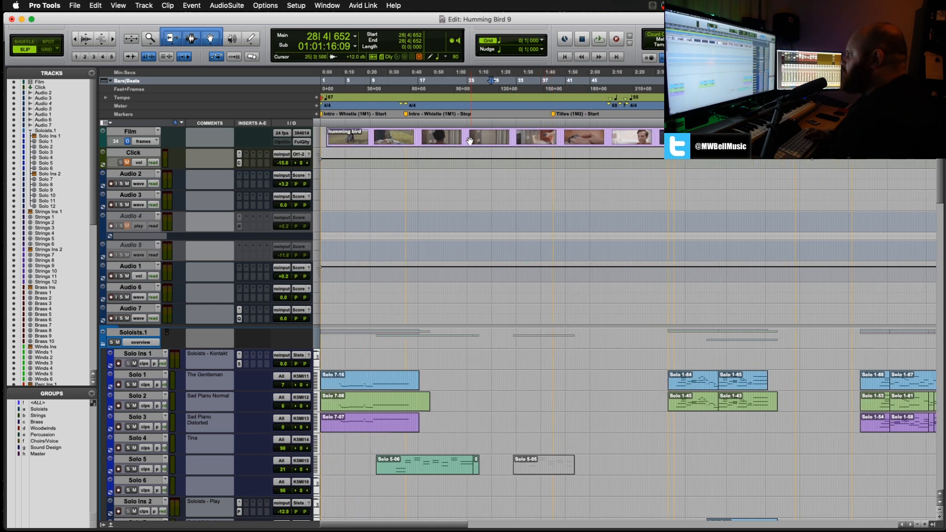
click(407, 114)
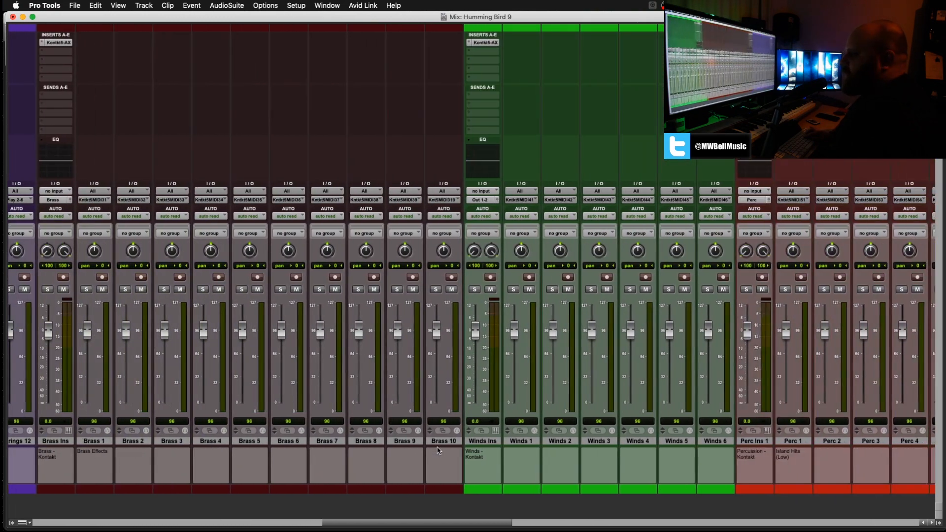
Step: Scroll the mixer right to the stem submixes, returns and master fader
scroll(right, 3)
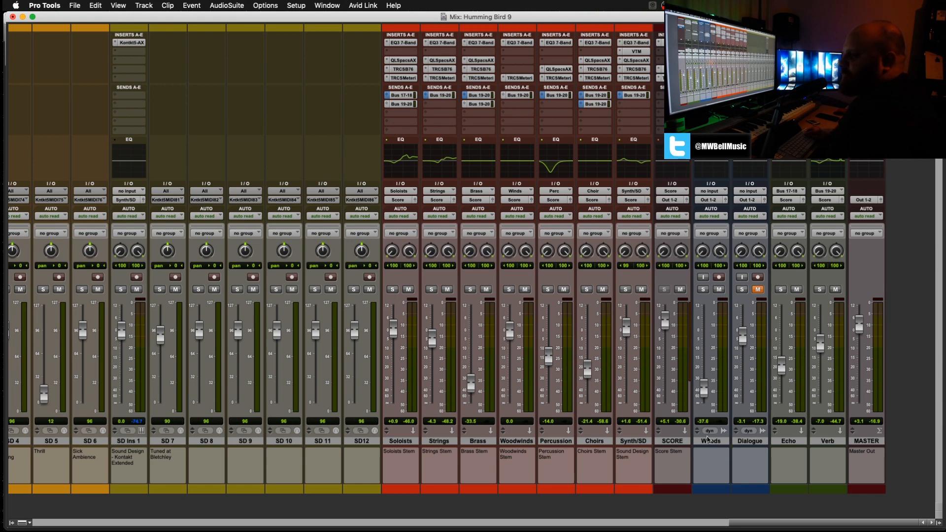
mouse_move(718, 454)
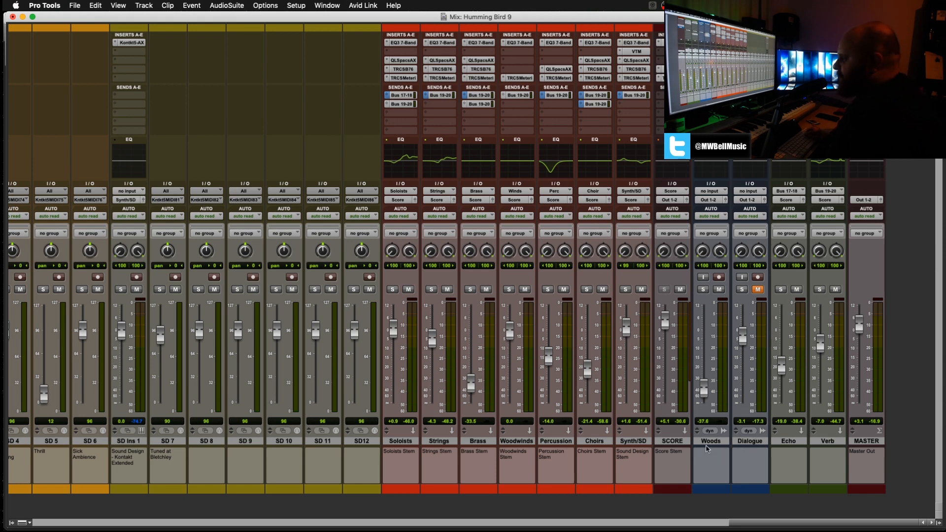
mouse_move(493, 443)
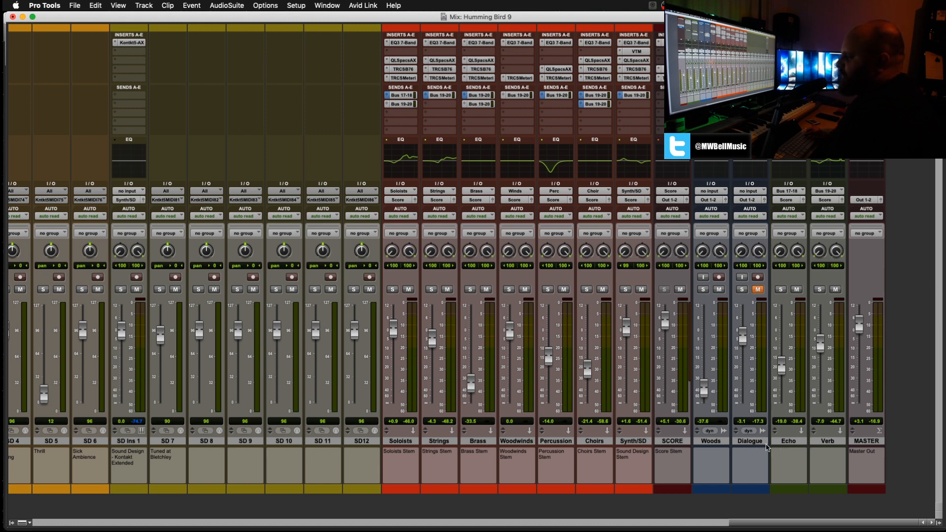
mouse_move(878, 455)
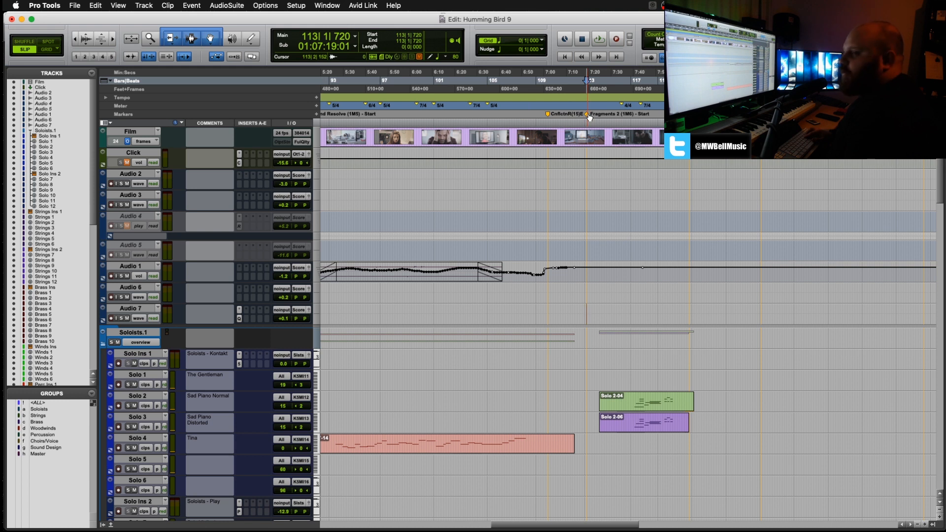
Step: Play briefly from bar 113, stop, and show the Memory Locations window
click(582, 38)
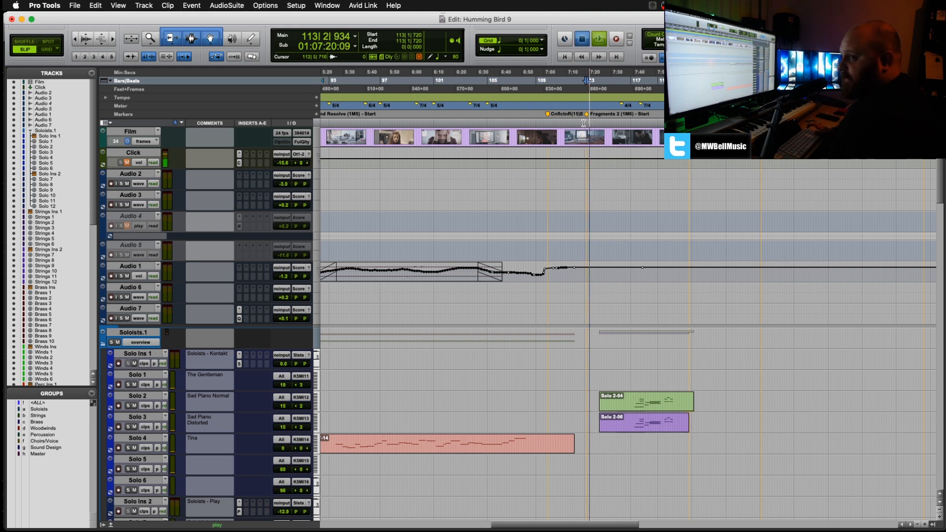
click(326, 6)
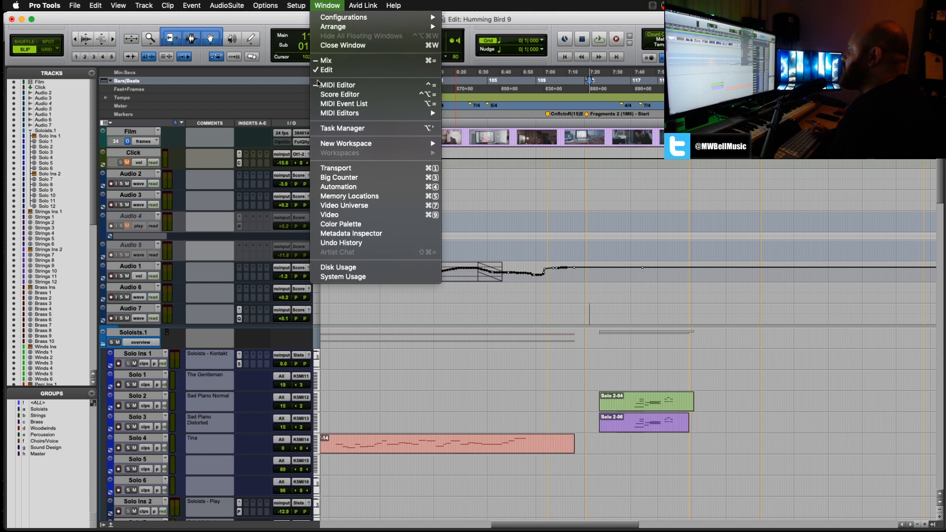
mouse_move(349, 196)
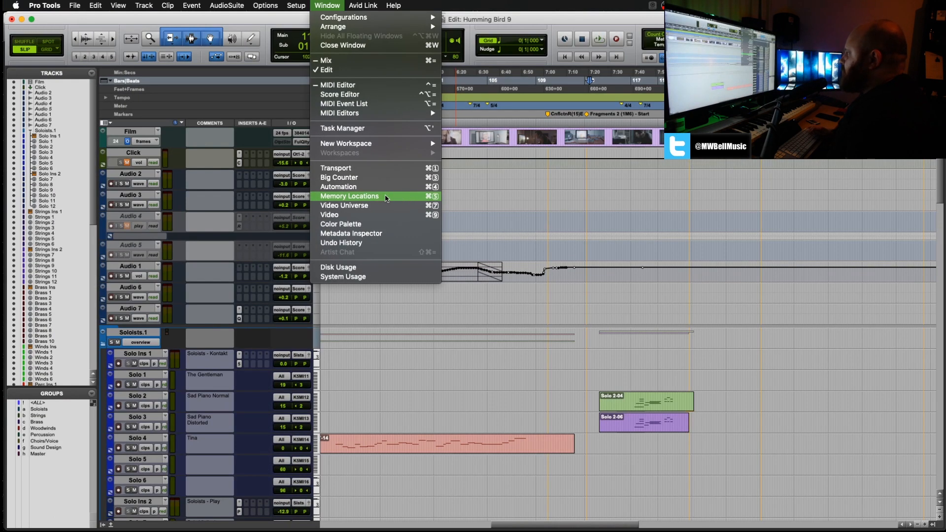
click(349, 196)
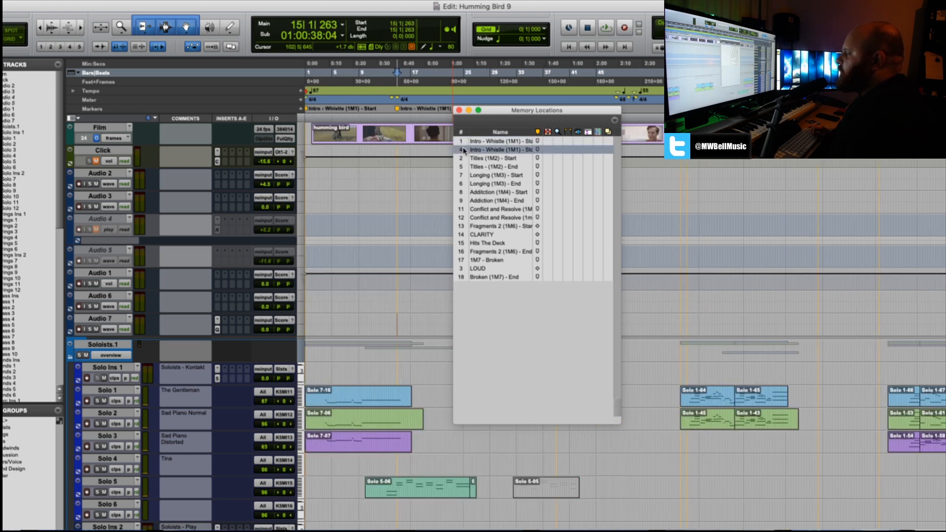
Step: Jump between cue markers including Intro - Whistle, ending at bar 71 near Longing (1M3)
click(495, 200)
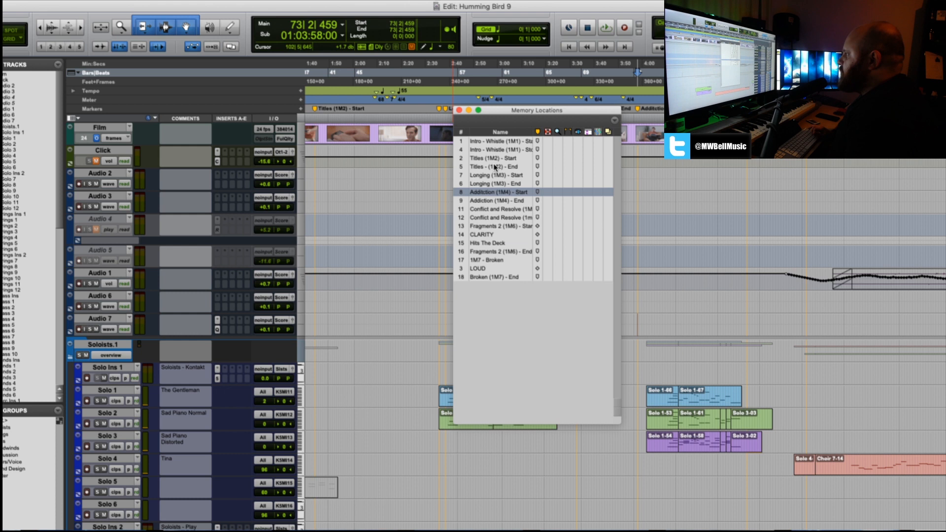
click(500, 141)
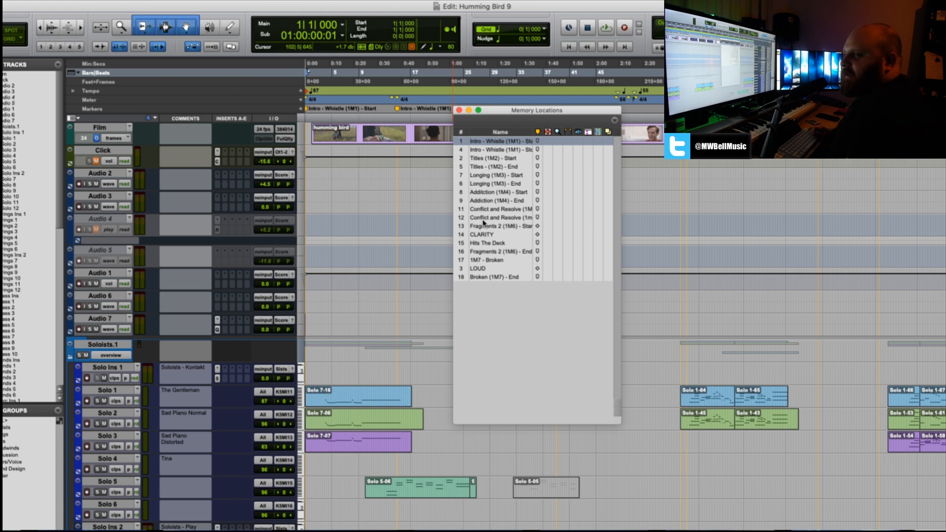
mouse_move(488, 245)
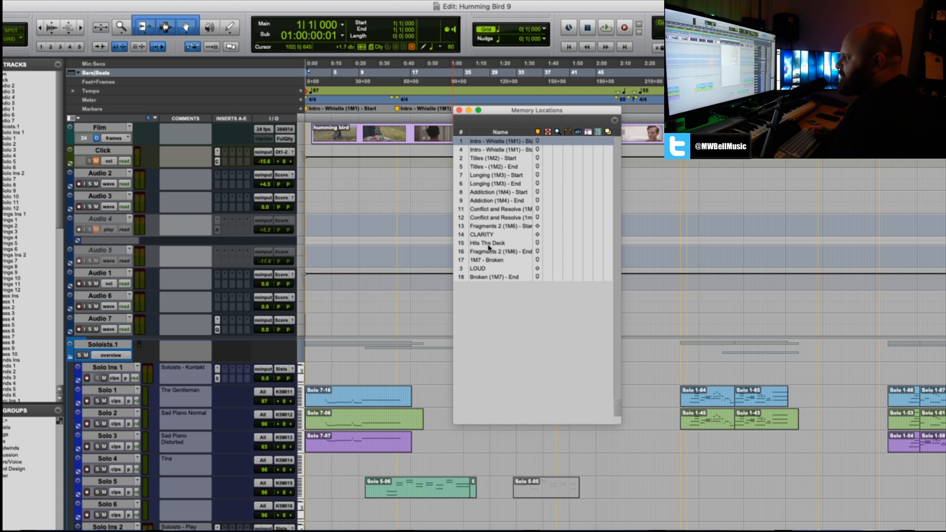
mouse_move(487, 246)
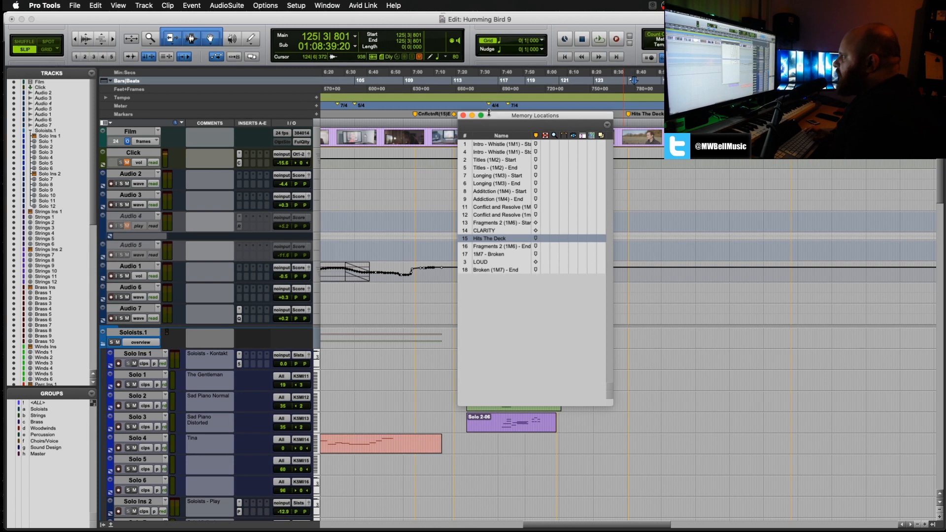
drag(534, 115, 509, 115)
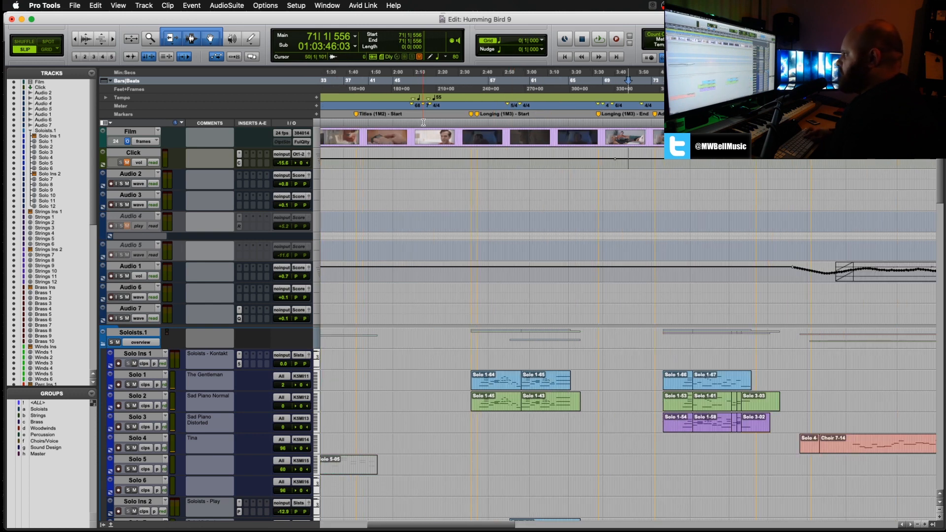
Step: Reopen the Memory Locations window with the Hits The Deck marker and reposition it over the tracks
click(326, 6)
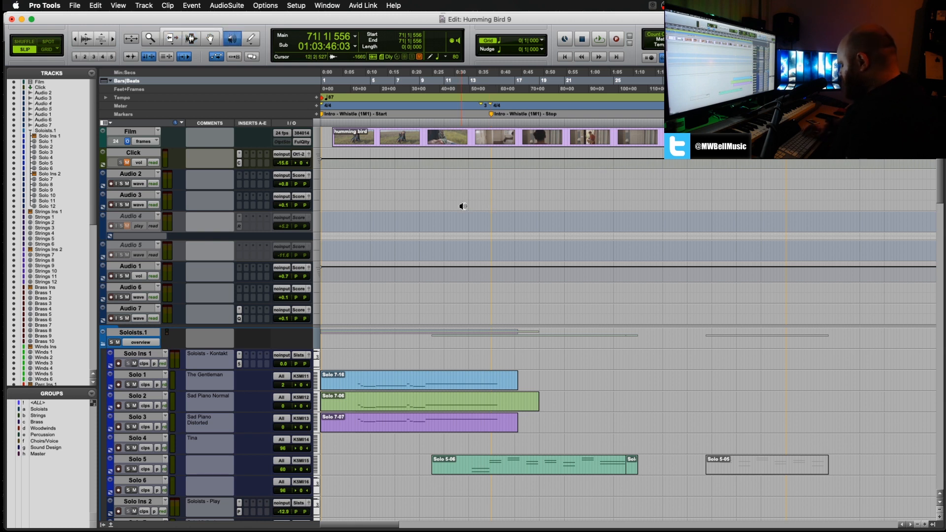
click(326, 6)
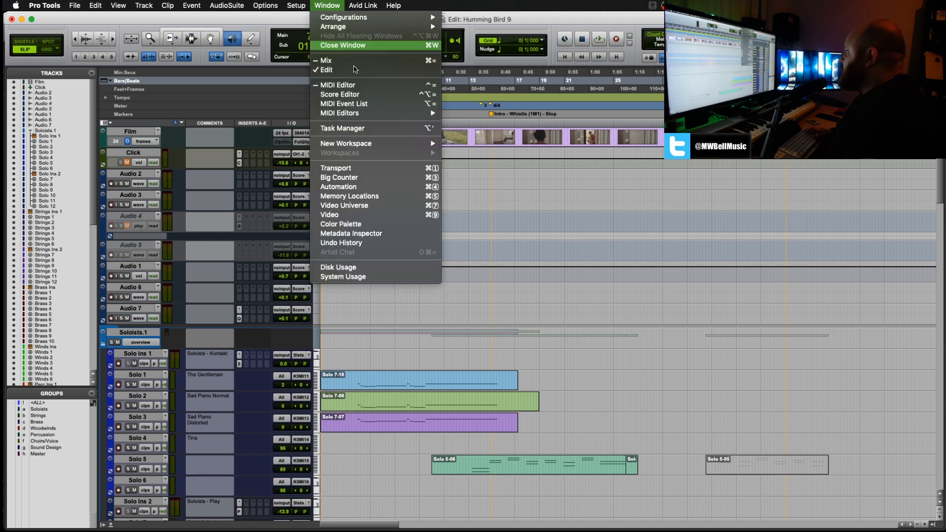
mouse_move(388, 196)
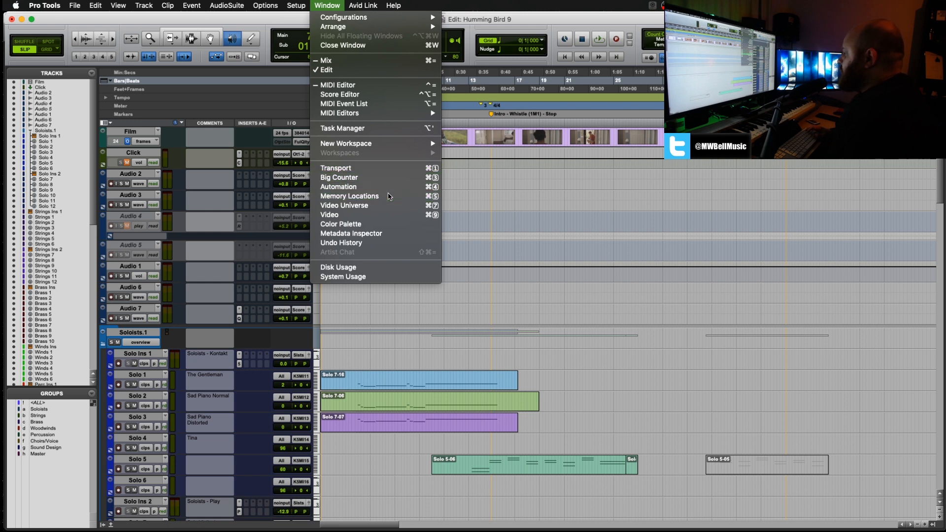
click(349, 195)
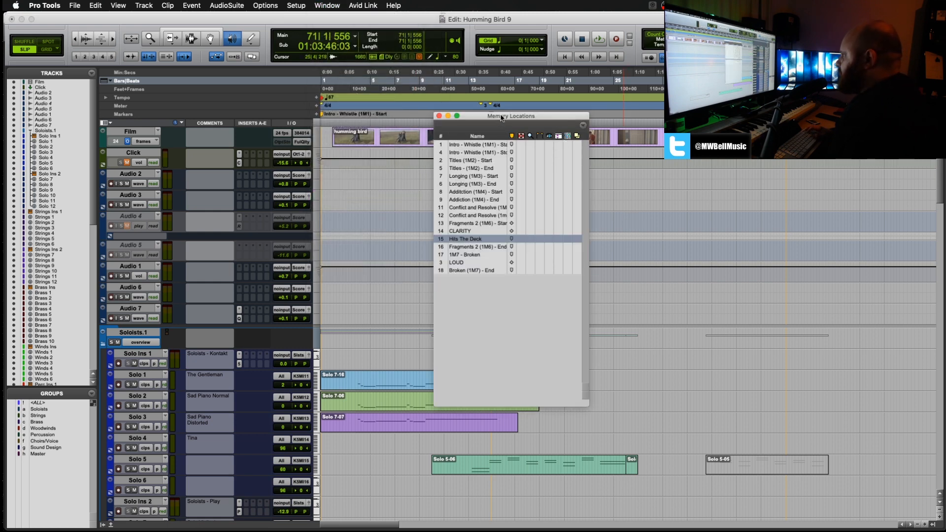
drag(509, 117, 523, 145)
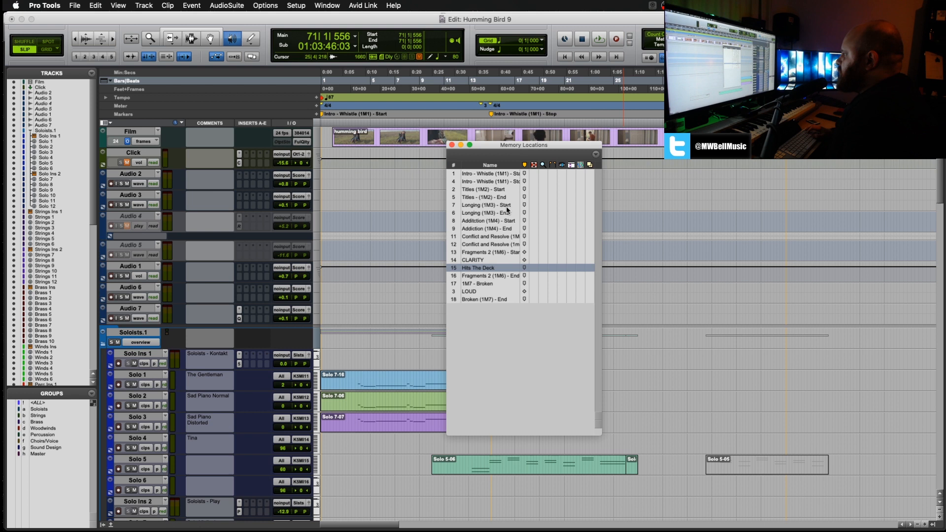
mouse_move(488, 178)
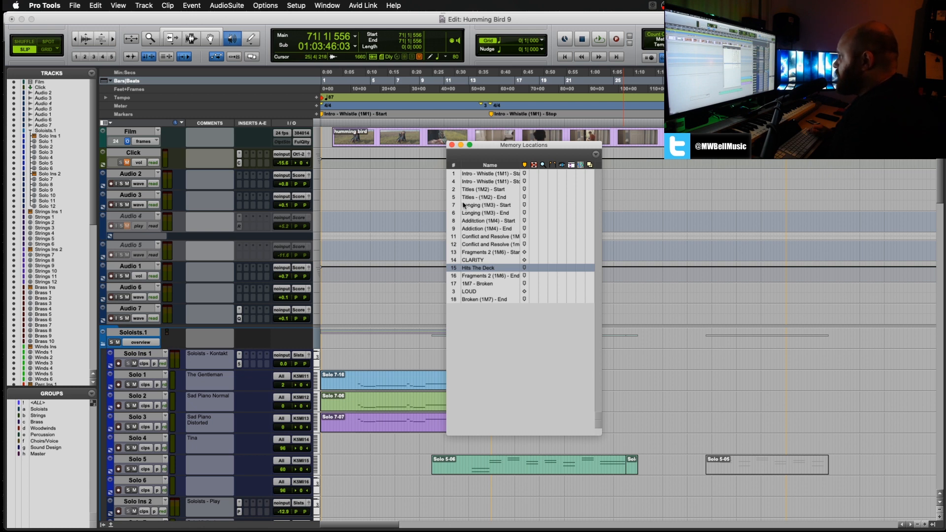
mouse_move(485, 211)
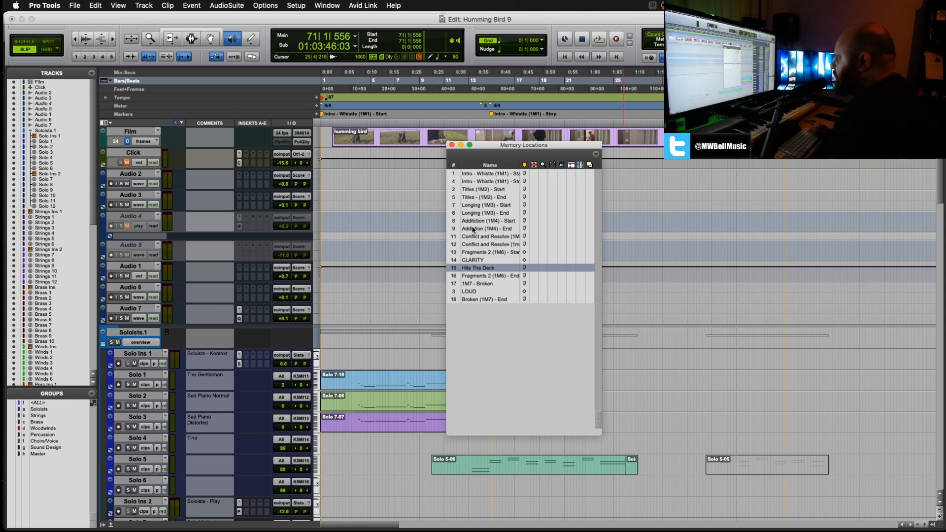
mouse_move(492, 227)
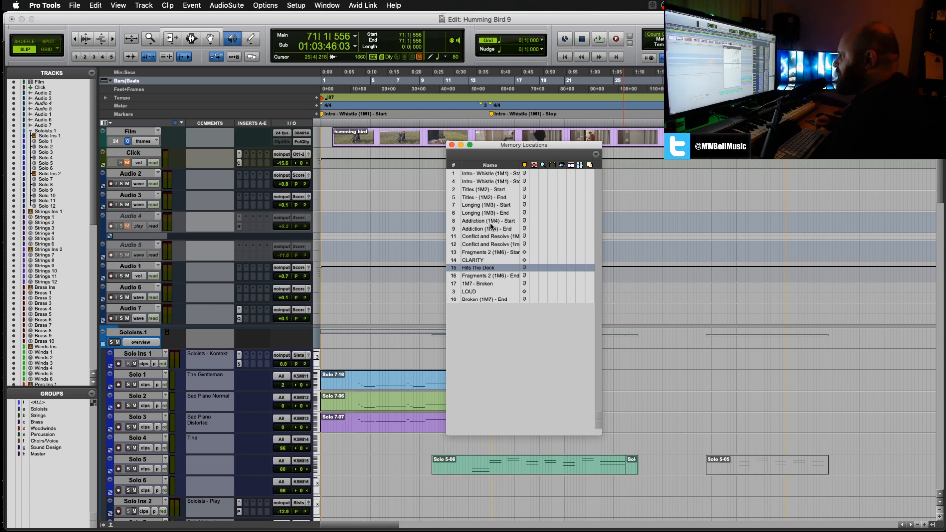
mouse_move(505, 259)
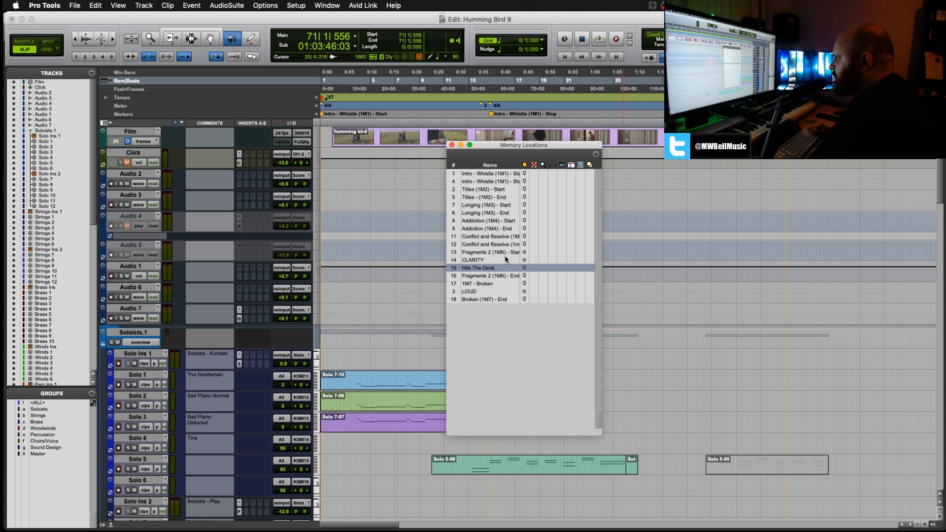
mouse_move(469, 287)
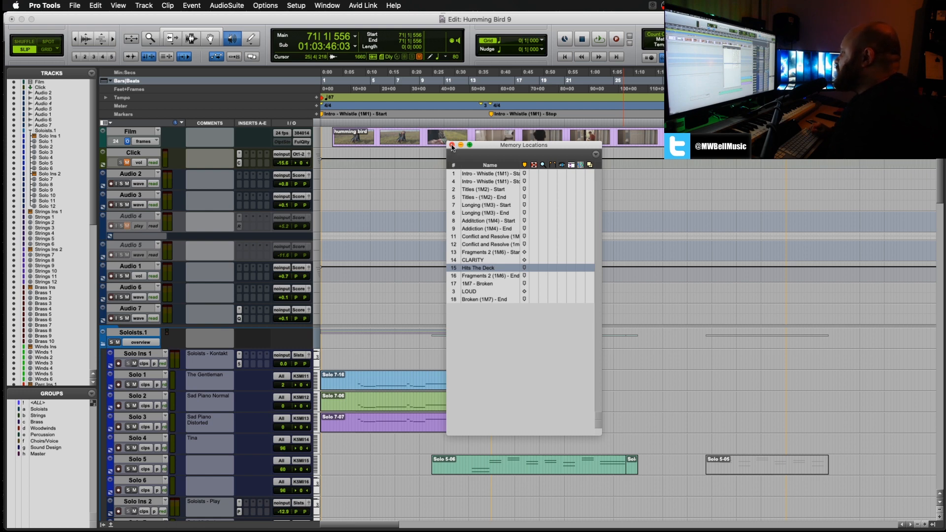
Step: Close the Memory Locations window and return playback to bar 1 at session start
click(452, 144)
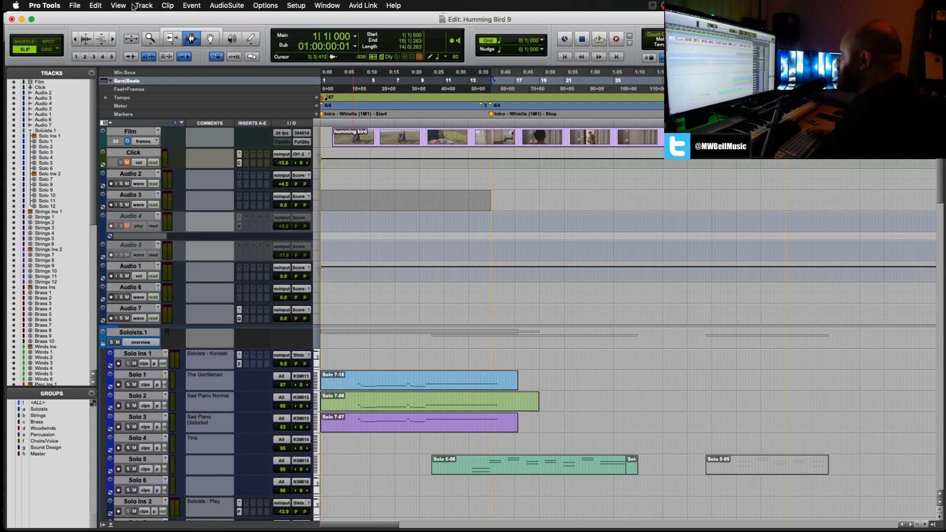
click(74, 6)
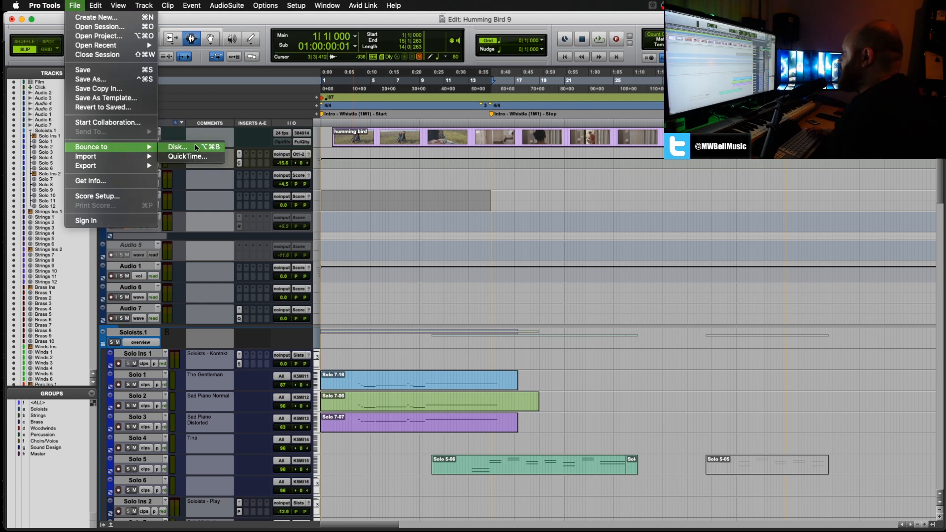
Step: Review the Bounce to Disk settings and cancel without exporting
click(177, 147)
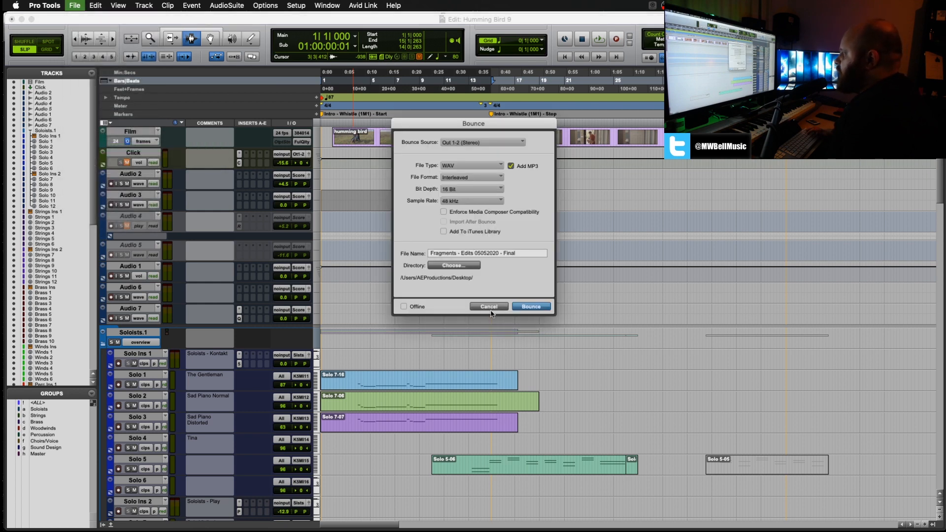
click(530, 307)
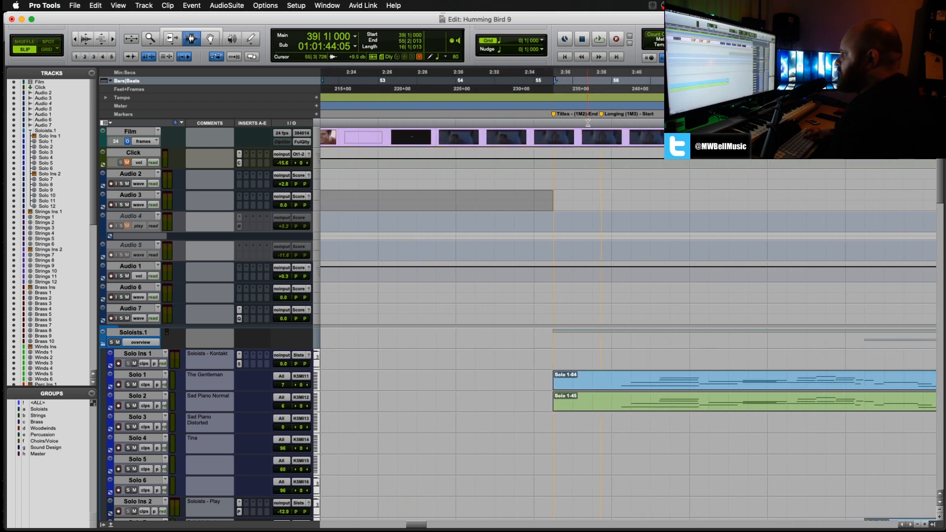
Step: Move playback to bar 45 toward the Addiction / Conflict and Resolve boundary
click(362, 138)
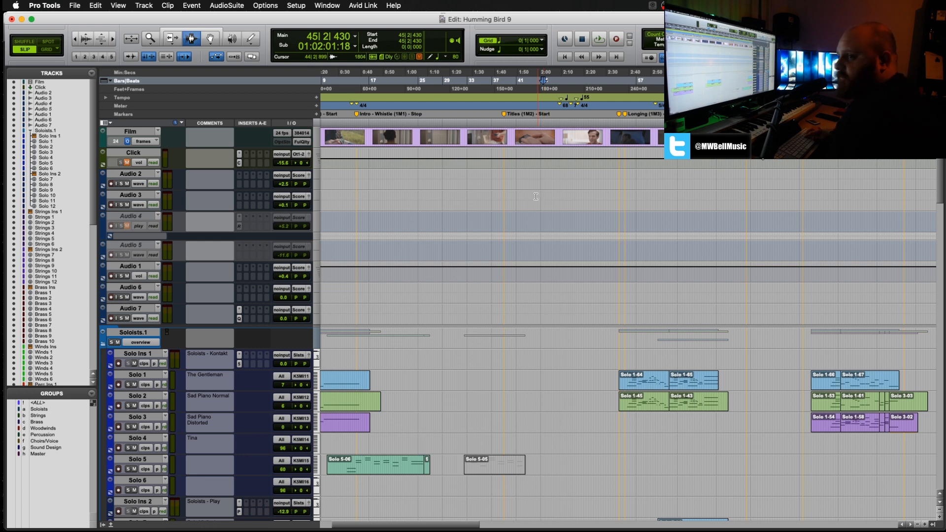
mouse_move(515, 164)
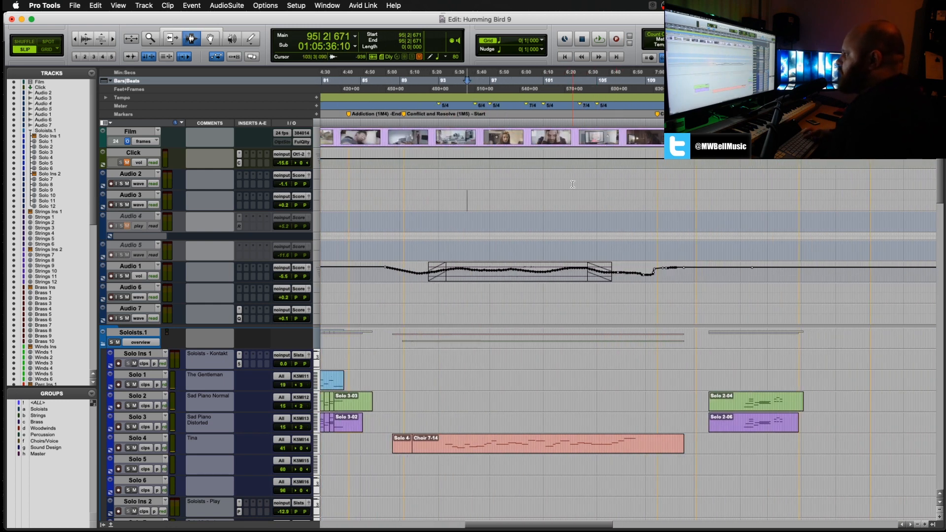
Step: Begin a new memory location at bar 147, number 10, with the default name Location 10 selected
click(555, 80)
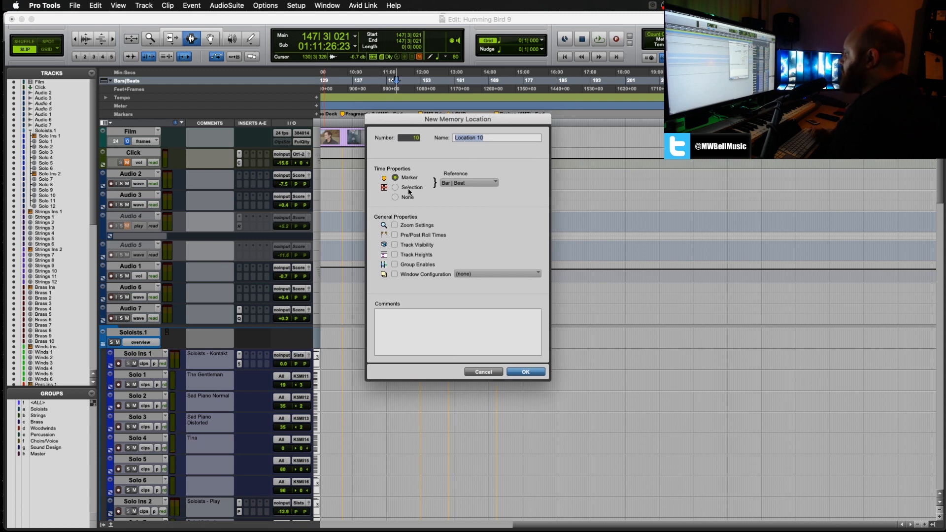
click(469, 183)
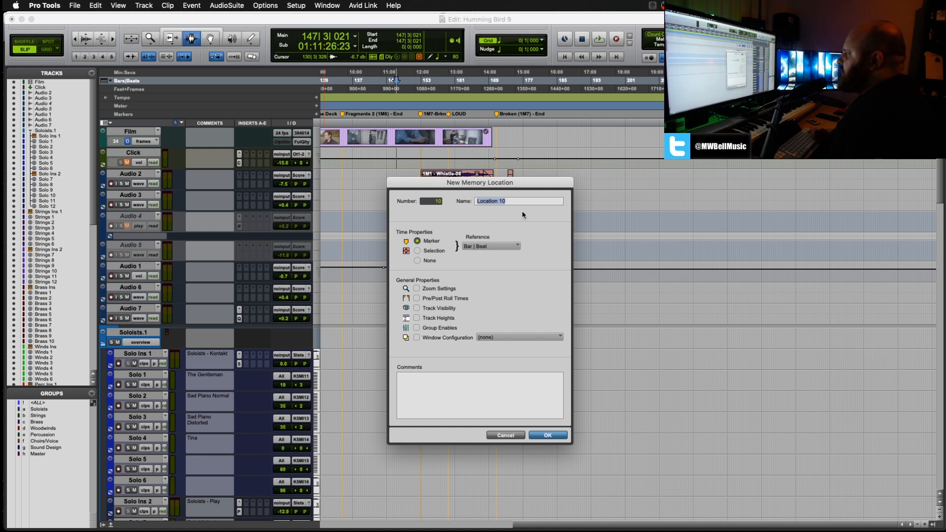
click(490, 246)
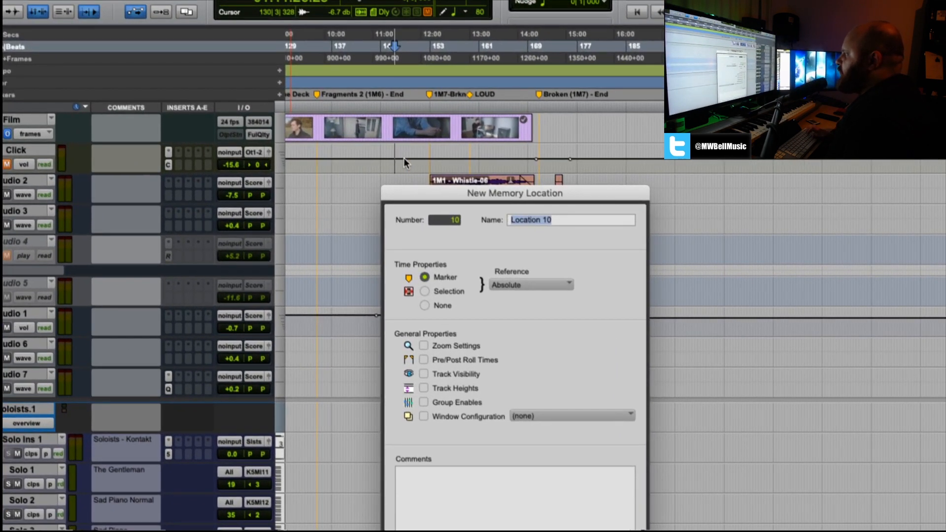
mouse_move(472, 244)
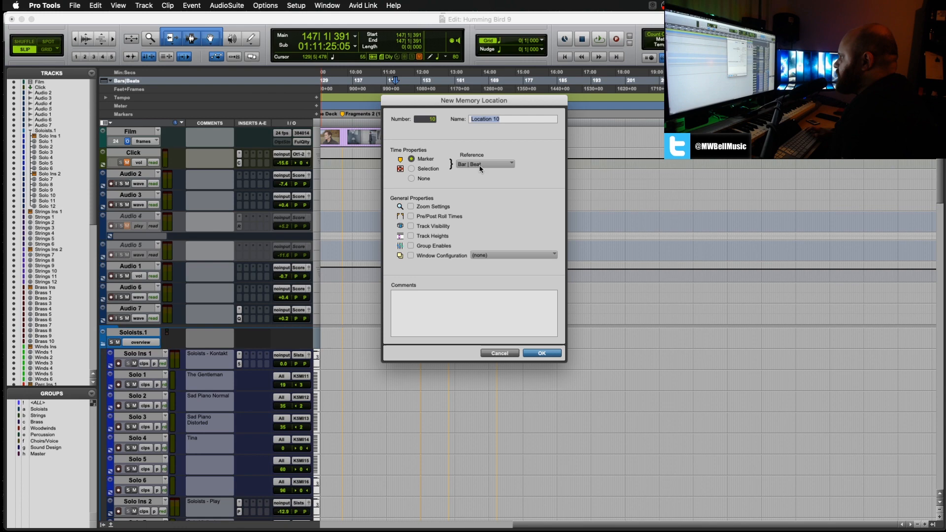
Step: Check the Reference setting, then cancel the new memory location
click(540, 352)
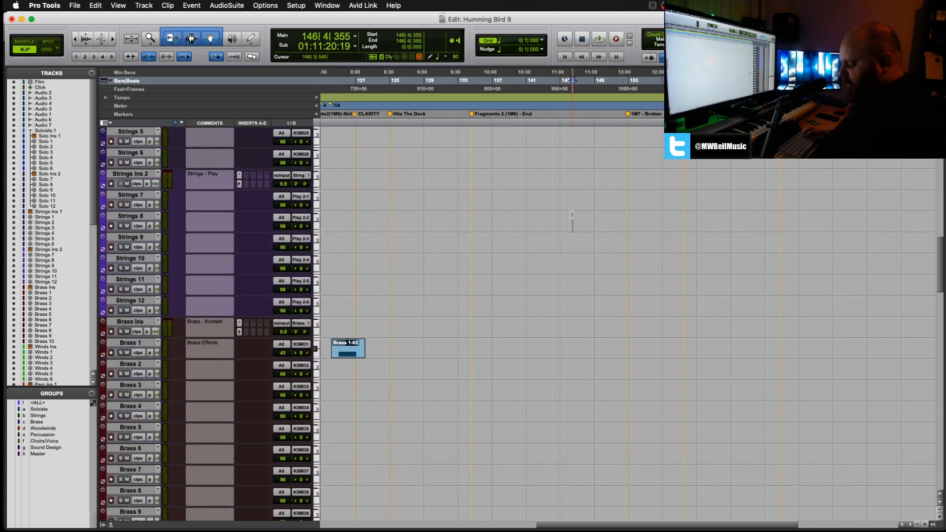
Step: Start another new memory location at the cue end, cancel it, and reach for the Window menu
key(enter)
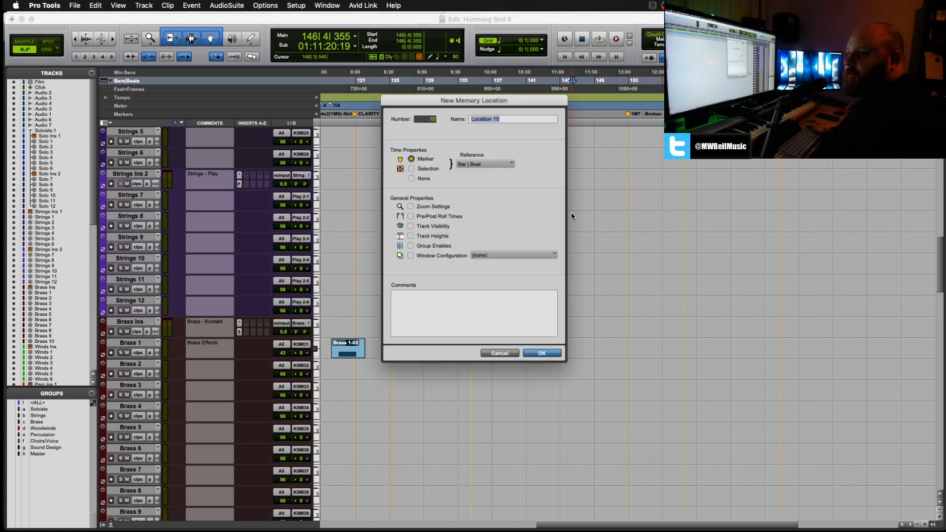
click(541, 353)
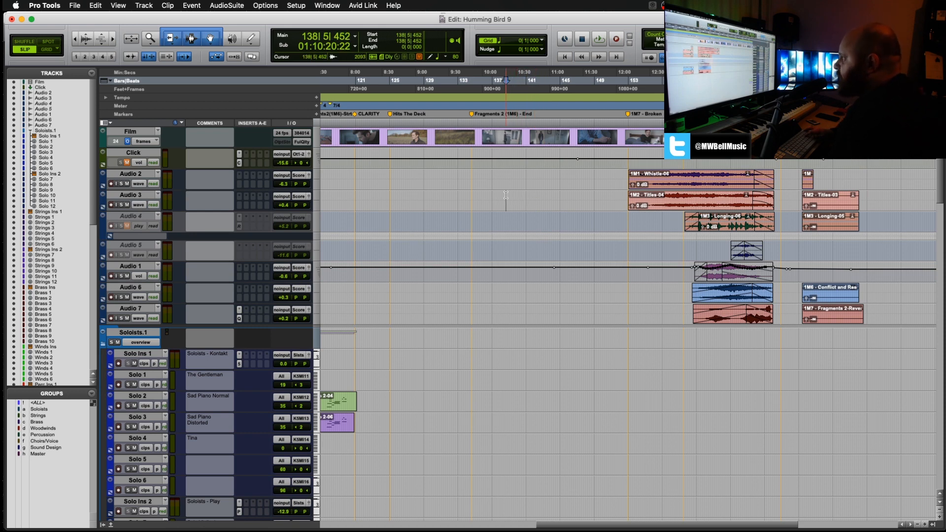
click(326, 5)
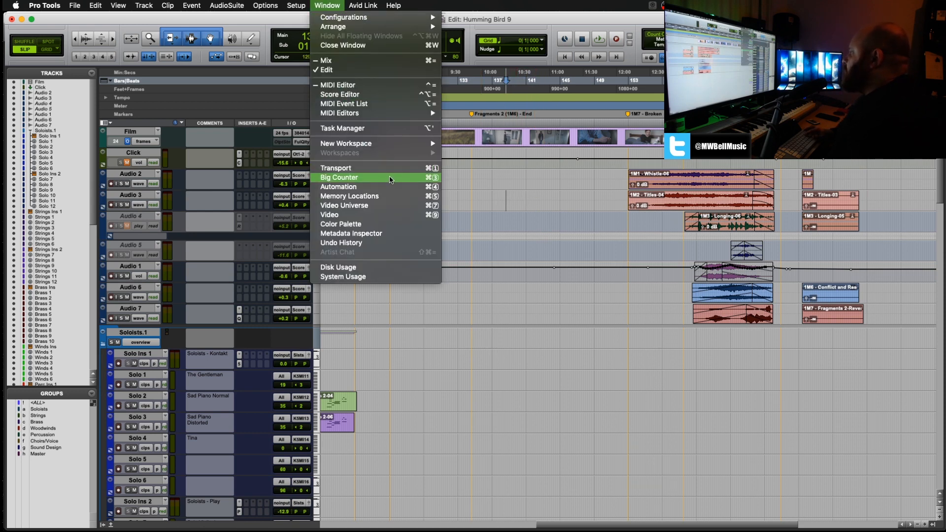
Step: Show the Memory Locations list and settle it over the timeline left of the audio cues
click(348, 195)
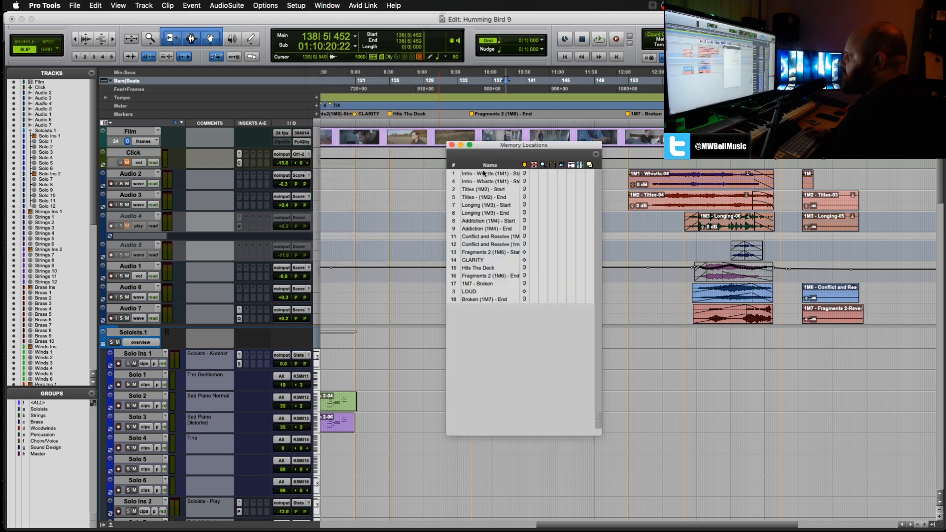
drag(523, 145, 415, 125)
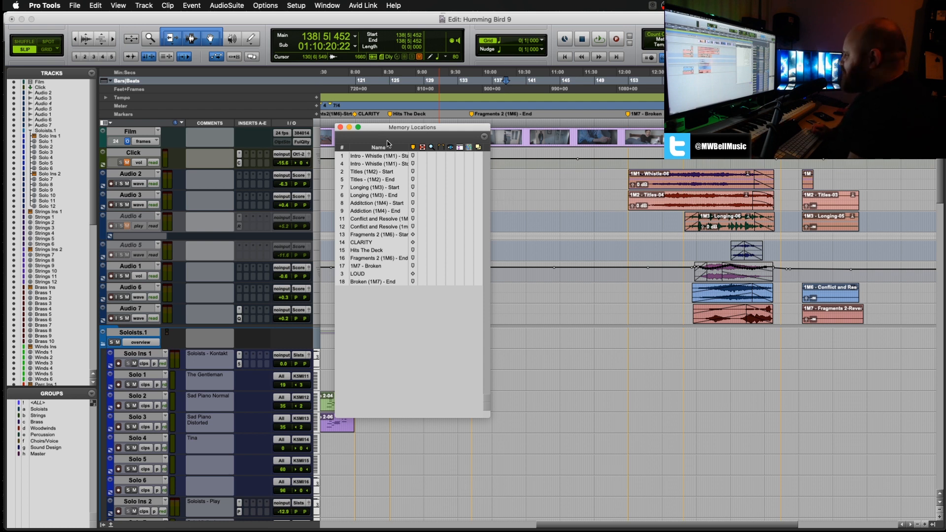
drag(411, 127, 433, 132)
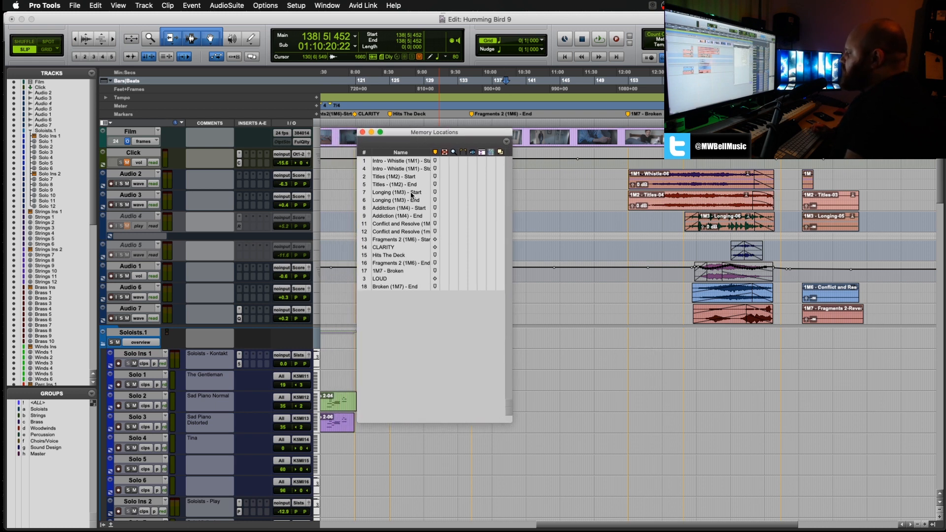
drag(434, 132, 446, 133)
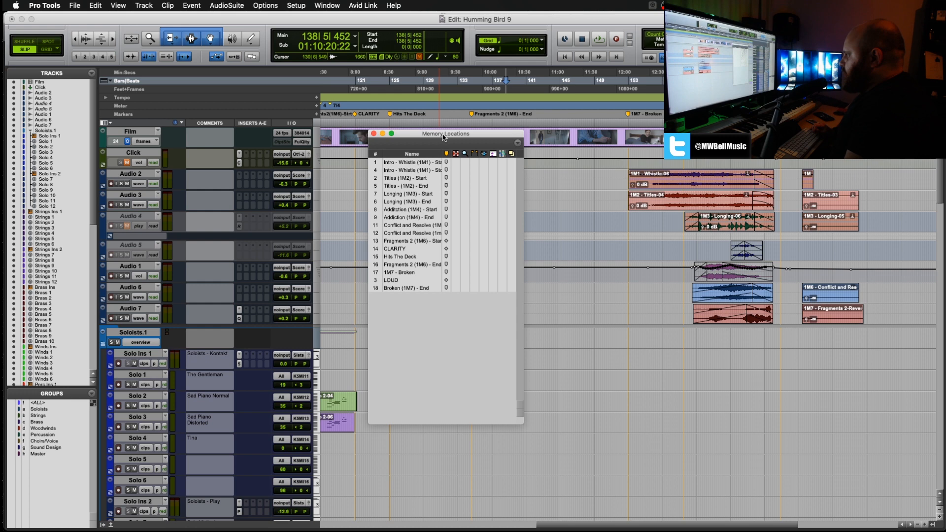
drag(446, 133, 401, 133)
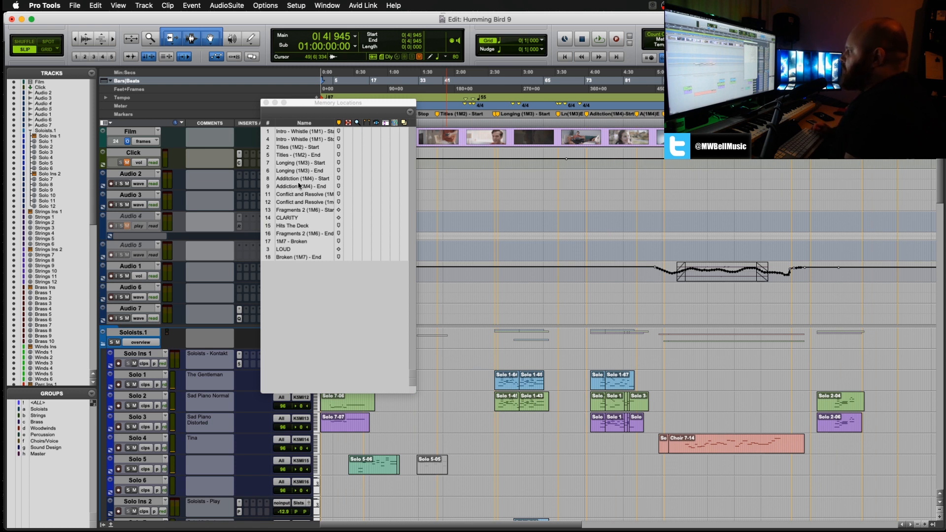
Step: Recall cue locations from the list, ending on Intro - Whistle (1M1) - Start at bar 1
click(302, 178)
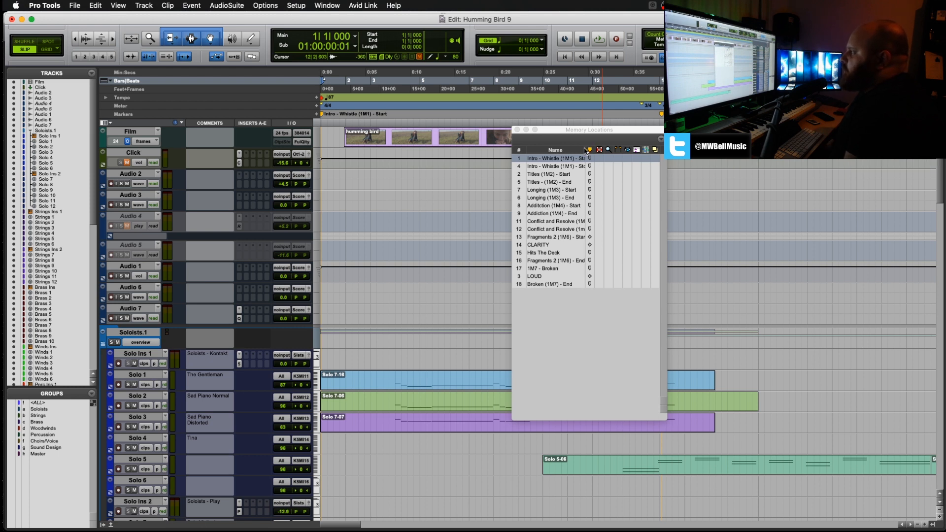
mouse_move(530, 205)
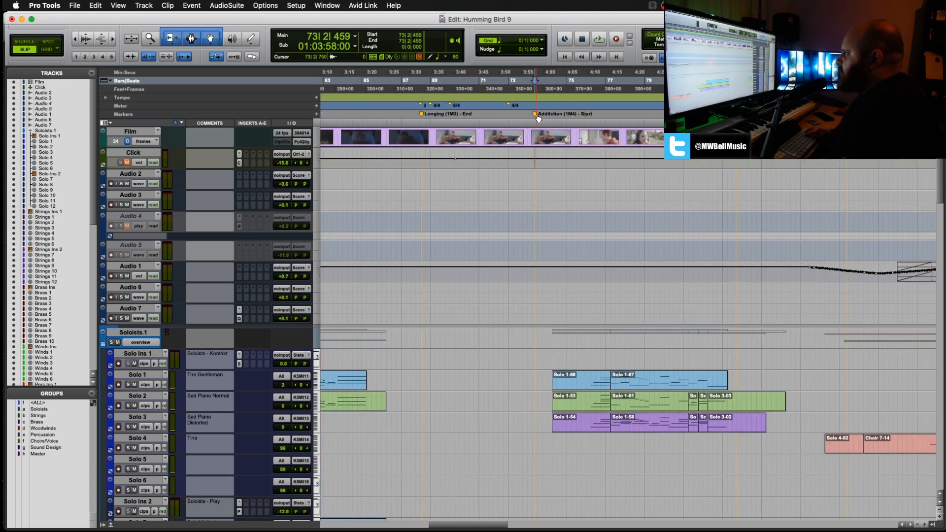
click(571, 114)
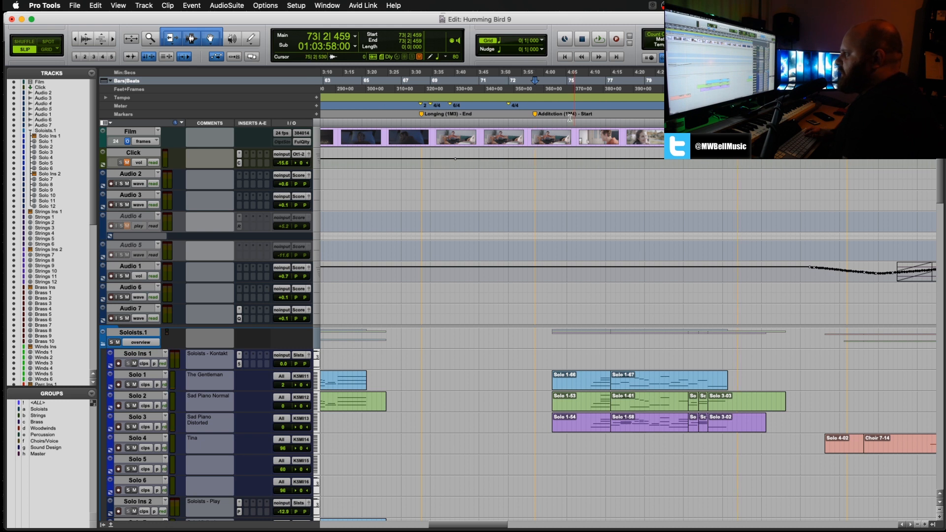